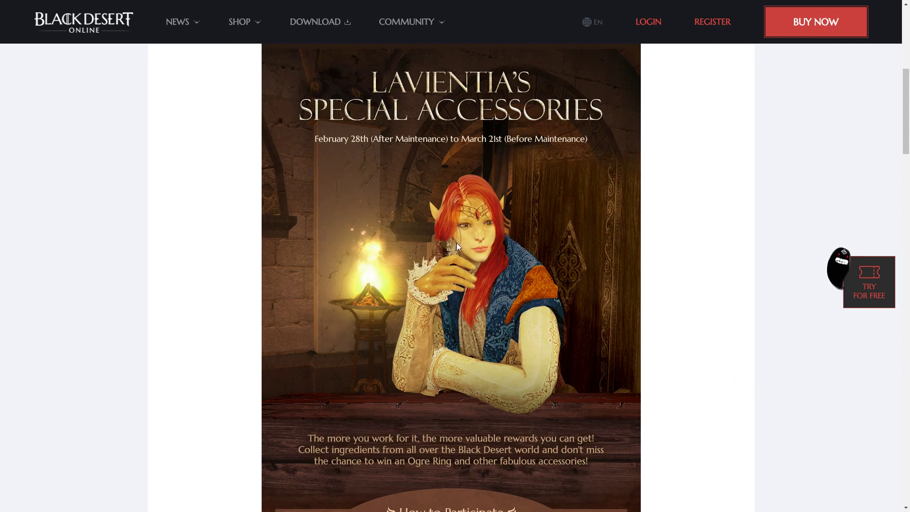
mouse_move(399, 93)
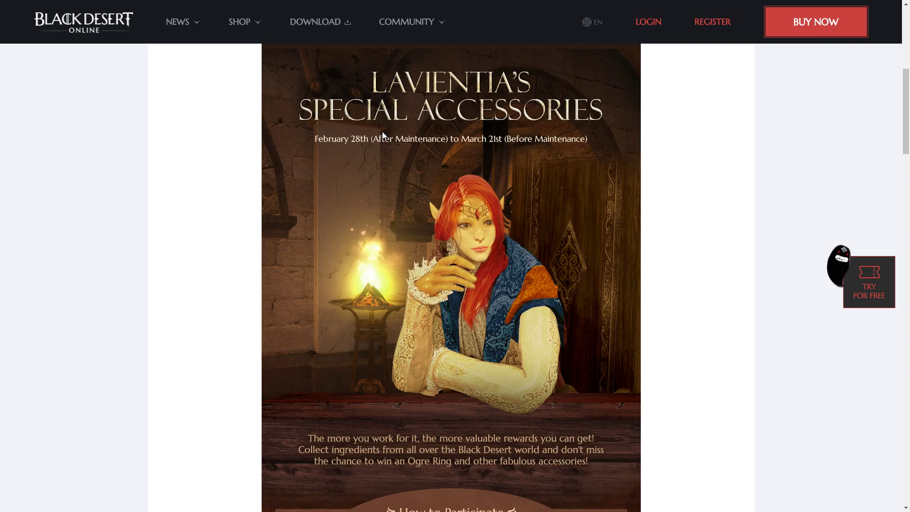
Switch to the browser and scroll past How to Participate to the Silver and Gold Ring reward rows.
key(alt+tab)
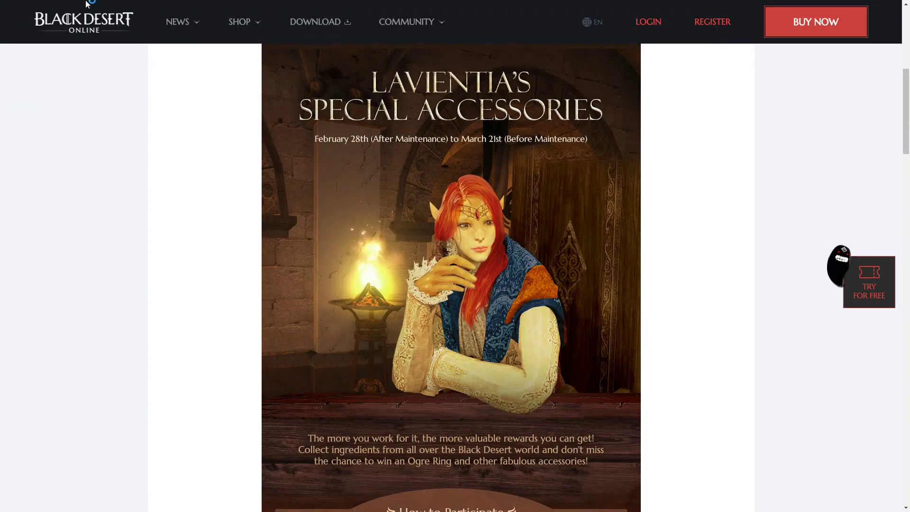
mouse_move(668, 316)
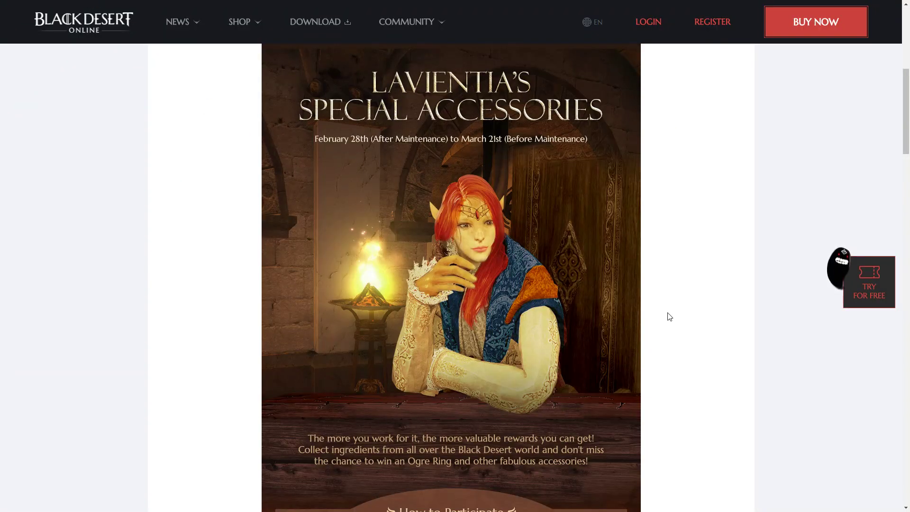
scroll(down, 3)
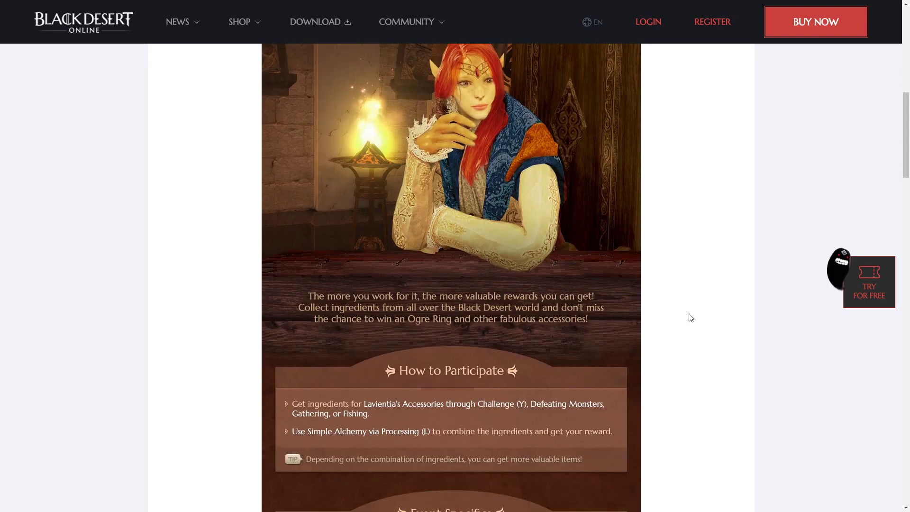
scroll(down, 3)
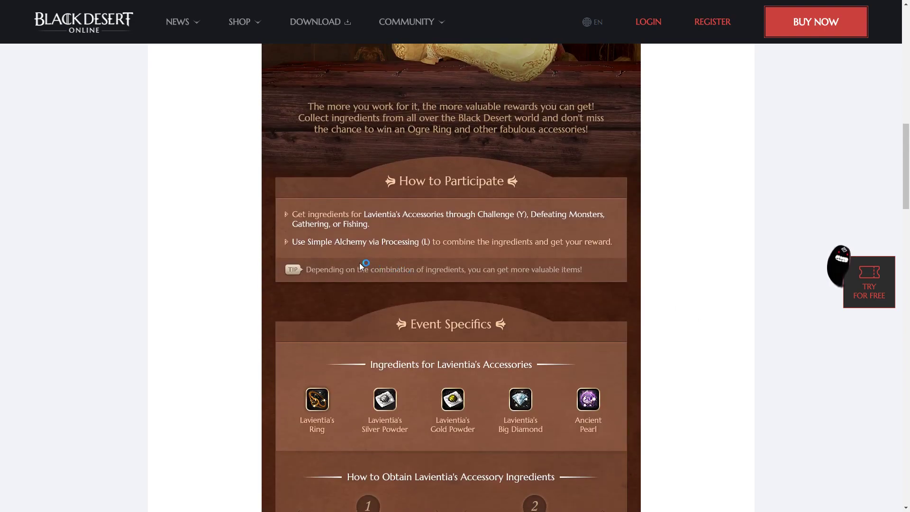
scroll(down, 3)
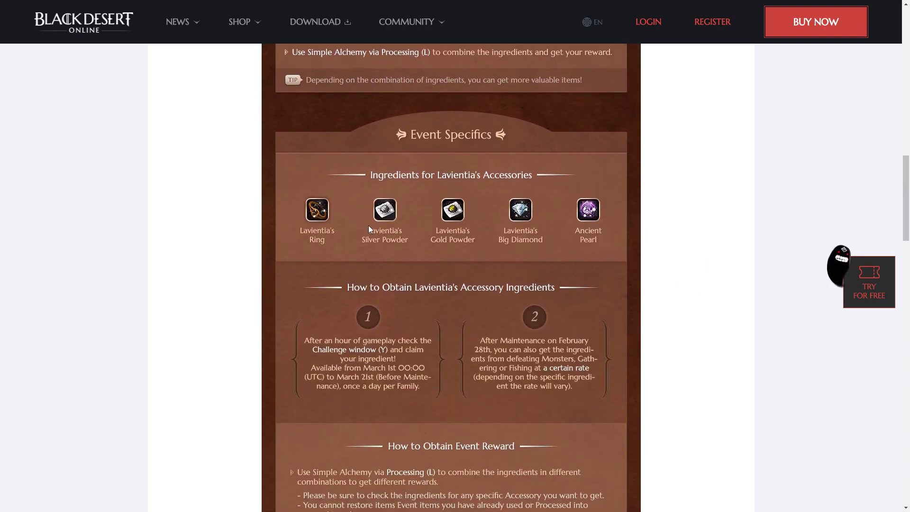
scroll(down, 3)
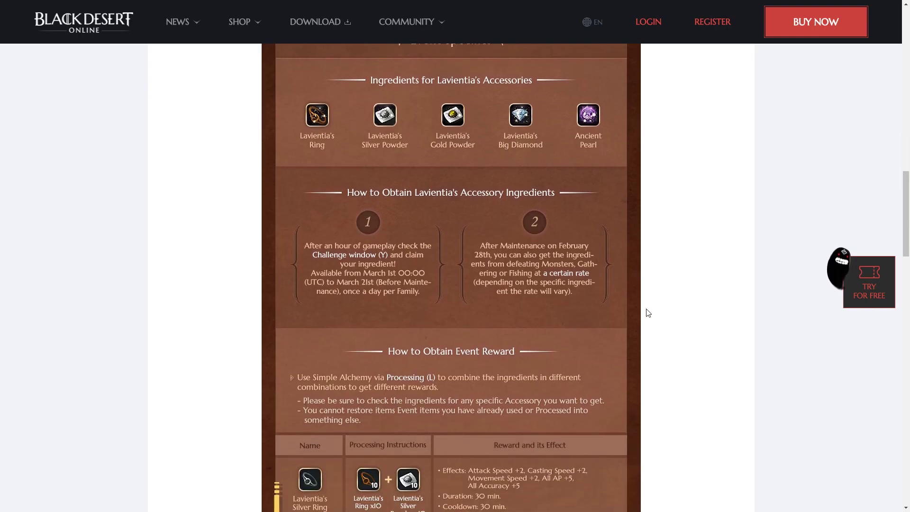
scroll(down, 3)
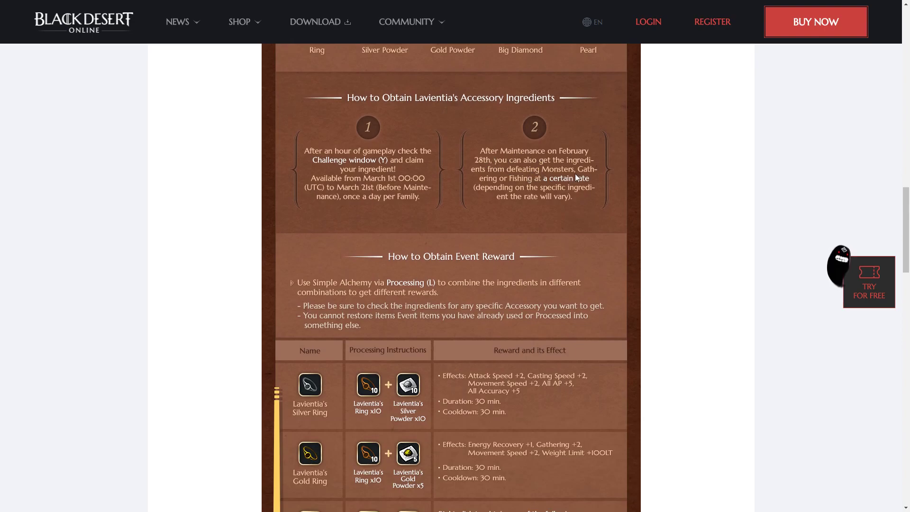
scroll(down, 3)
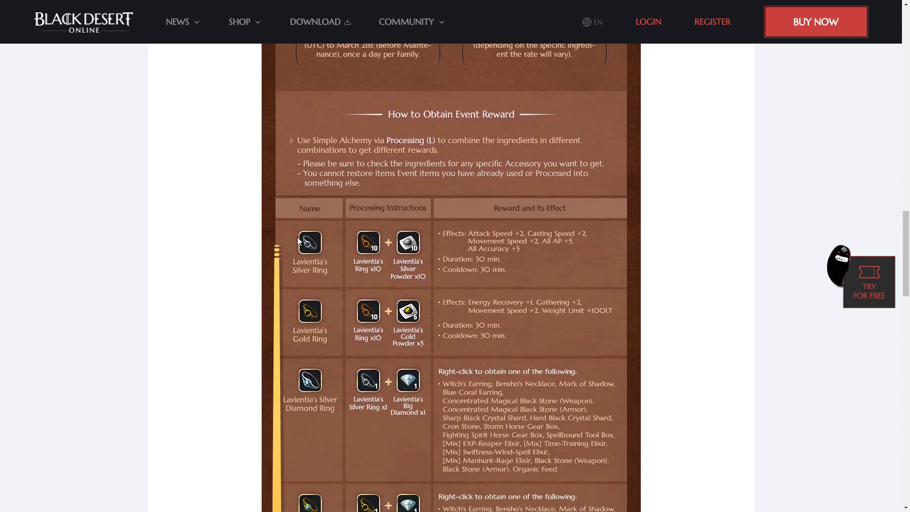
scroll(down, 3)
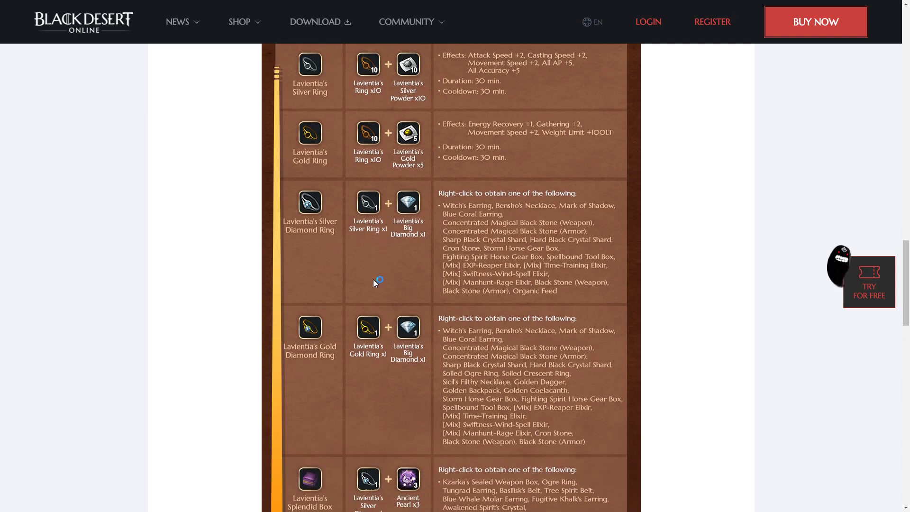
Scroll down the reward table to the Diamond Ring recipes and the Splendid and Fancy Box rows.
scroll(down, 3)
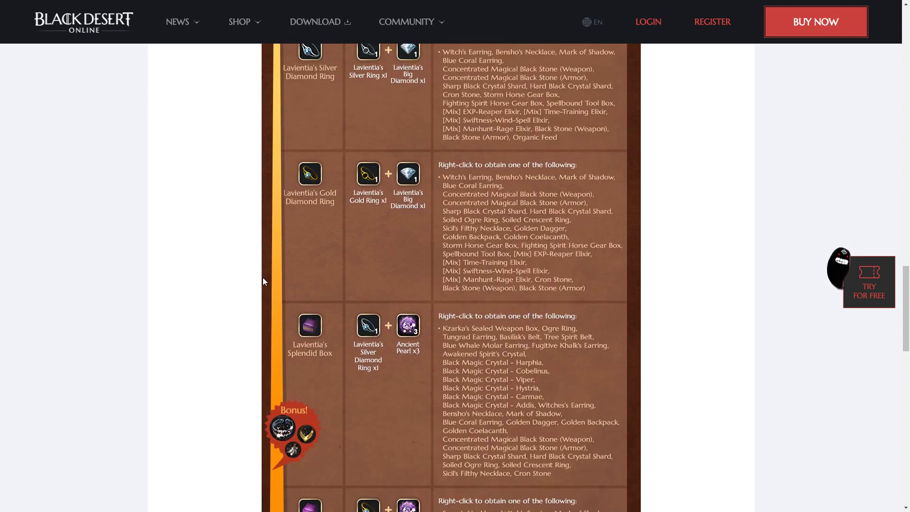
scroll(down, 3)
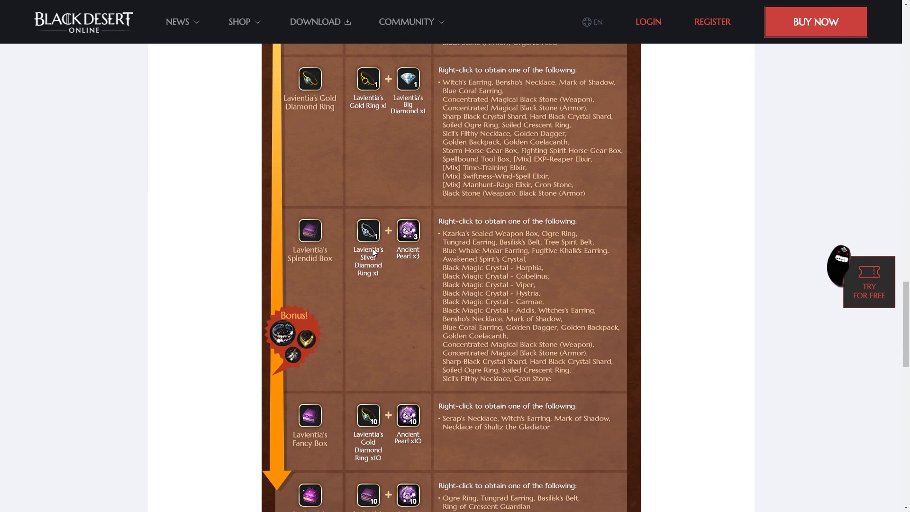
scroll(down, 3)
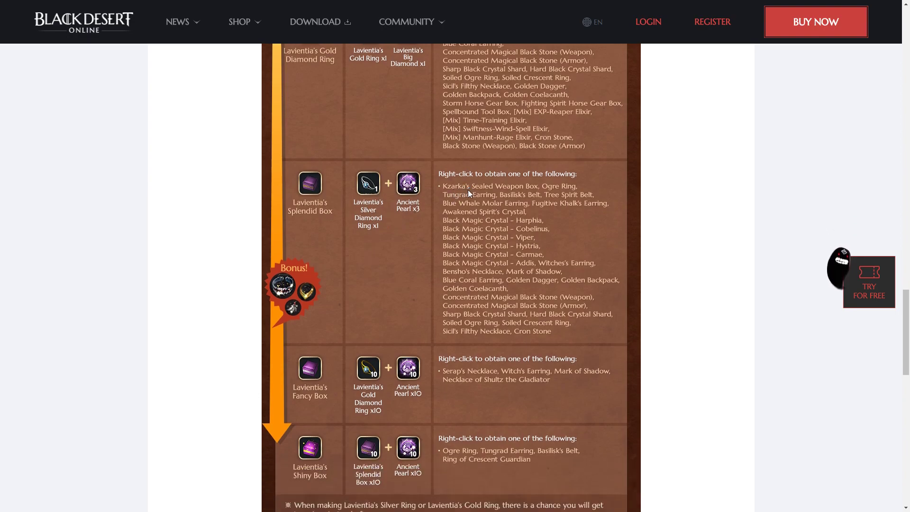
mouse_move(521, 350)
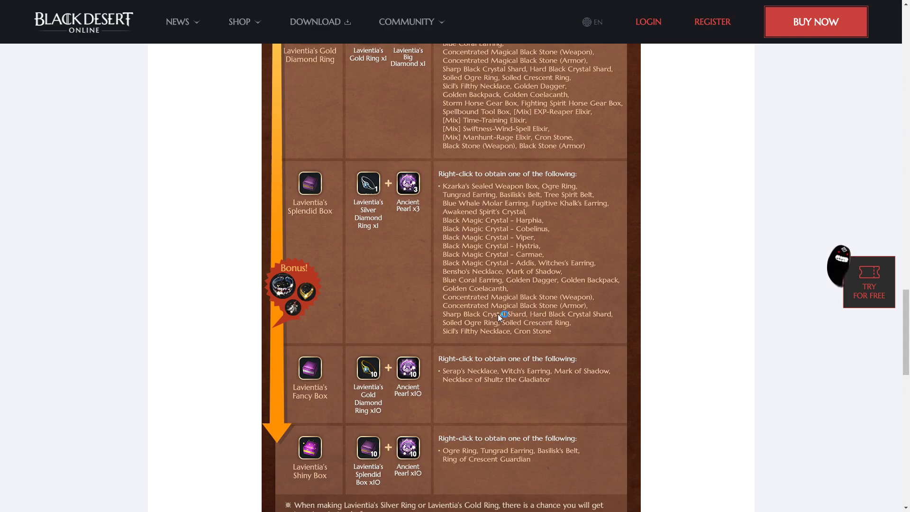
mouse_move(485, 334)
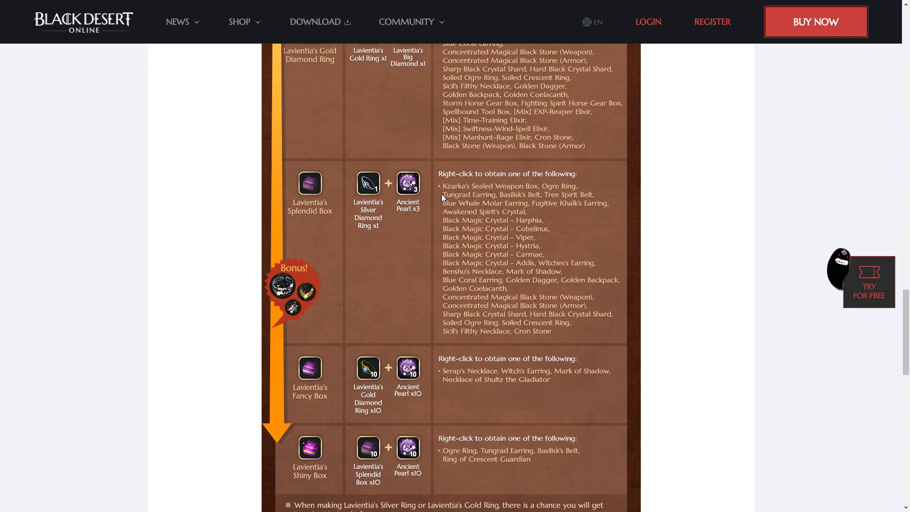
mouse_move(598, 347)
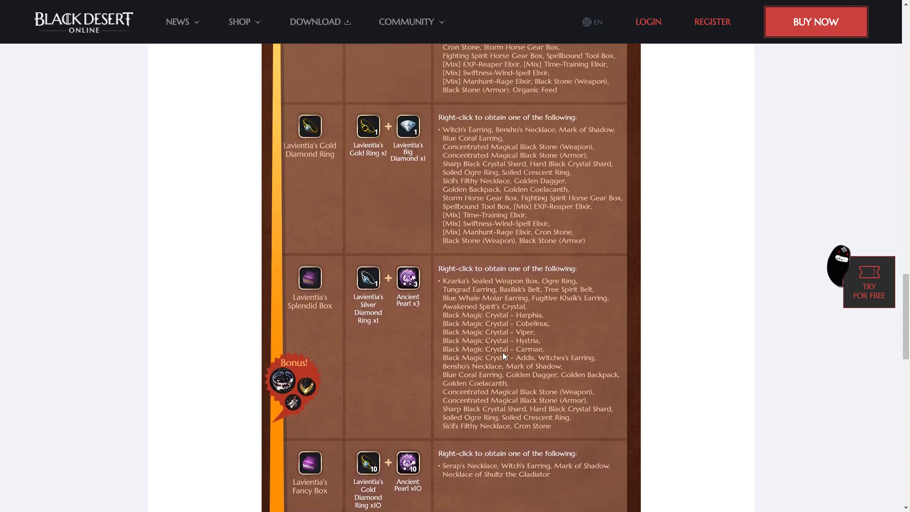
Scroll through the Splendid, Fancy and Shiny Box rows, then back up to the Silver Ring row.
scroll(down, 3)
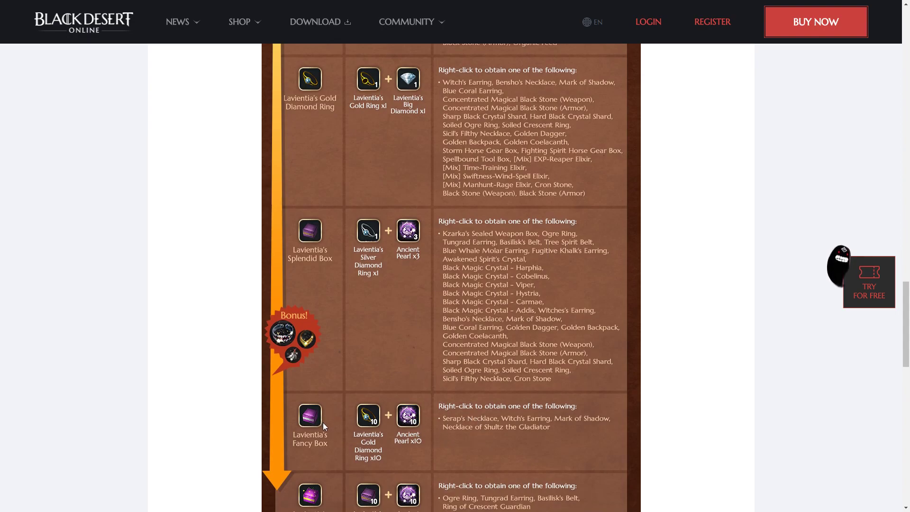
scroll(down, 3)
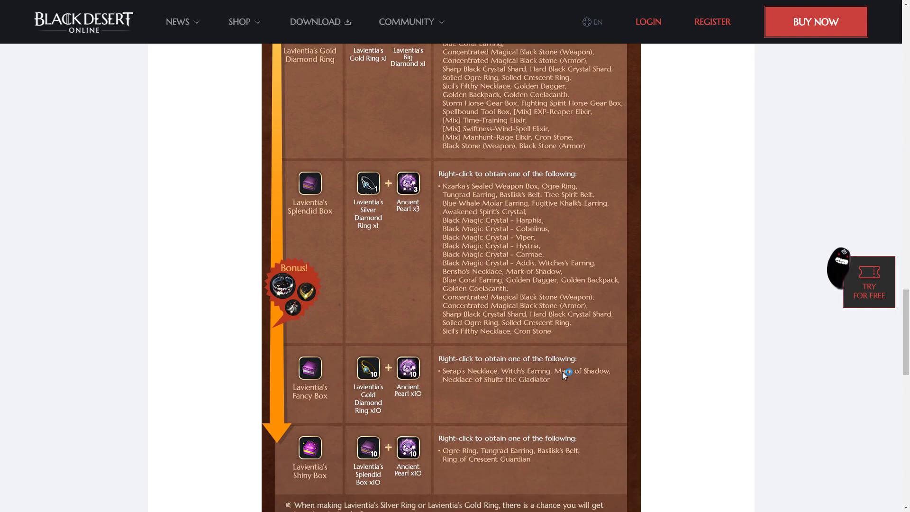
mouse_move(518, 386)
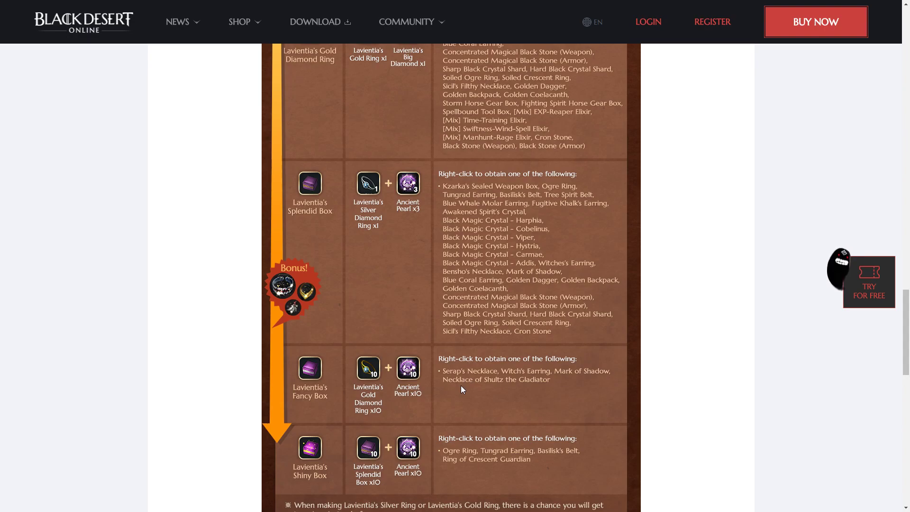
mouse_move(438, 324)
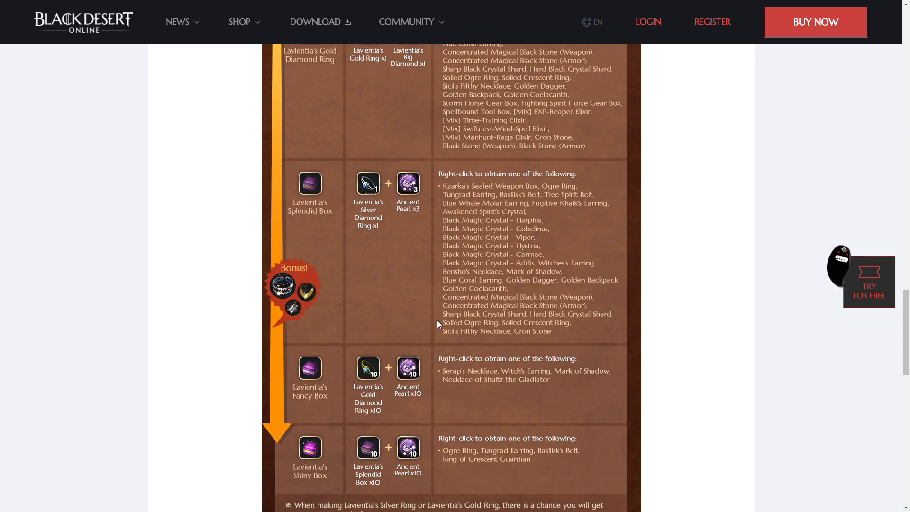
mouse_move(307, 238)
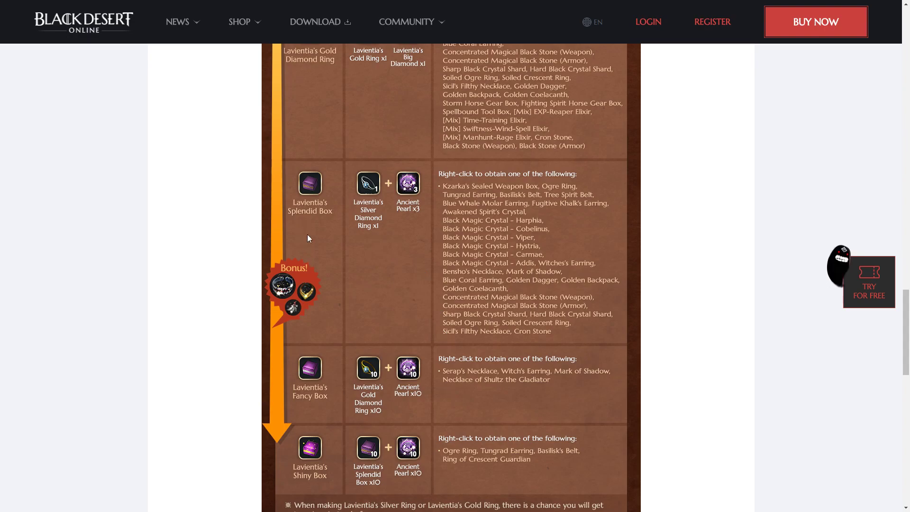
mouse_move(358, 268)
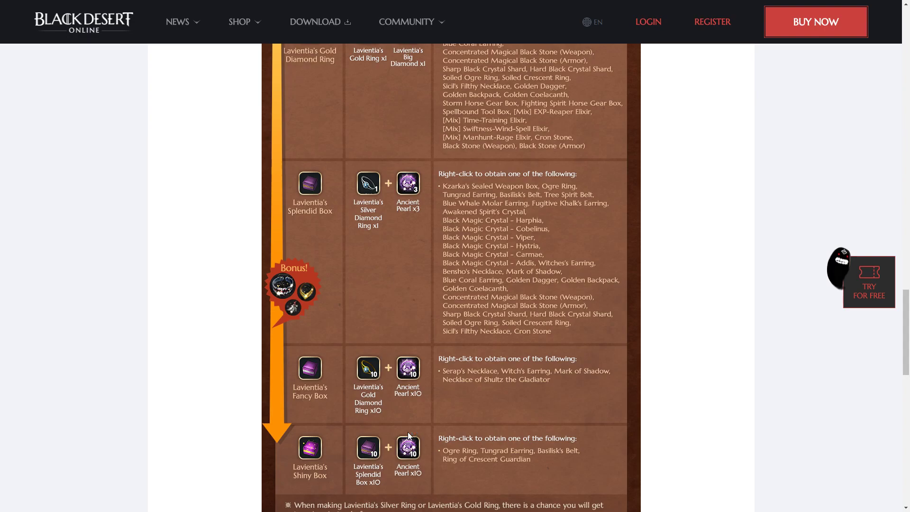
mouse_move(394, 462)
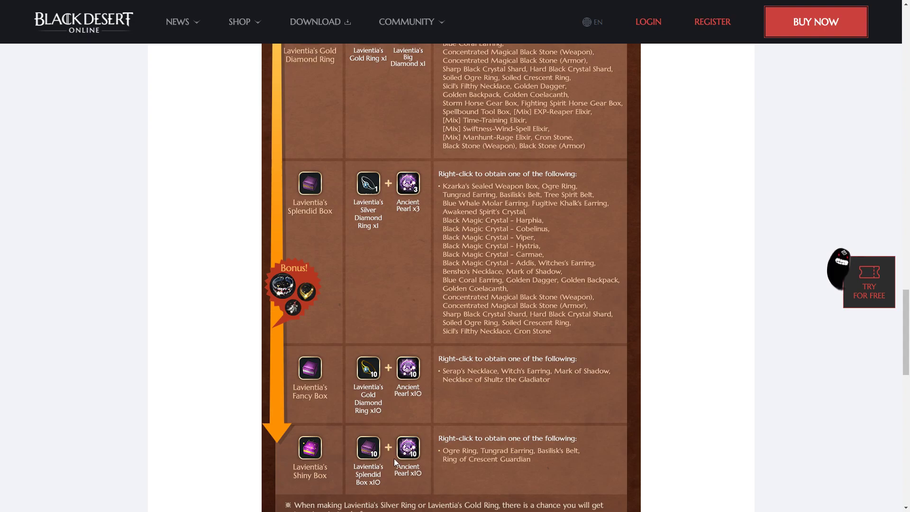
mouse_move(361, 460)
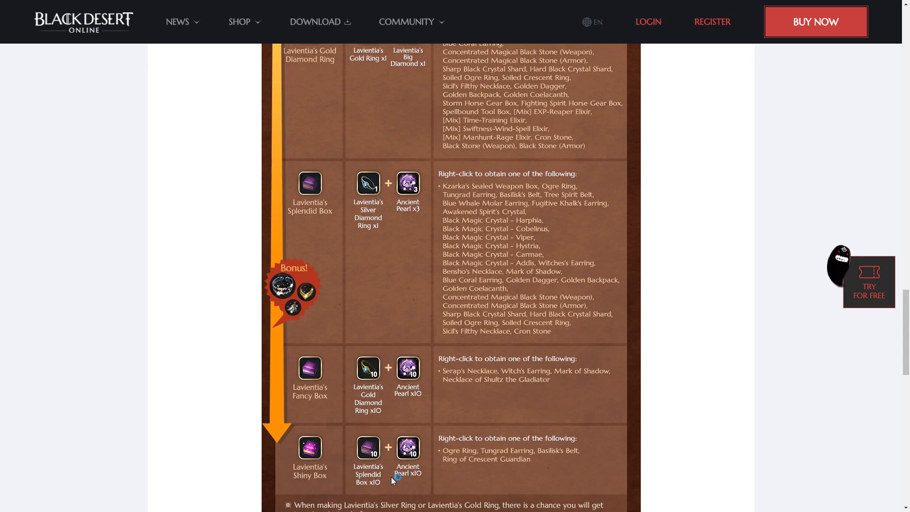
scroll(down, 3)
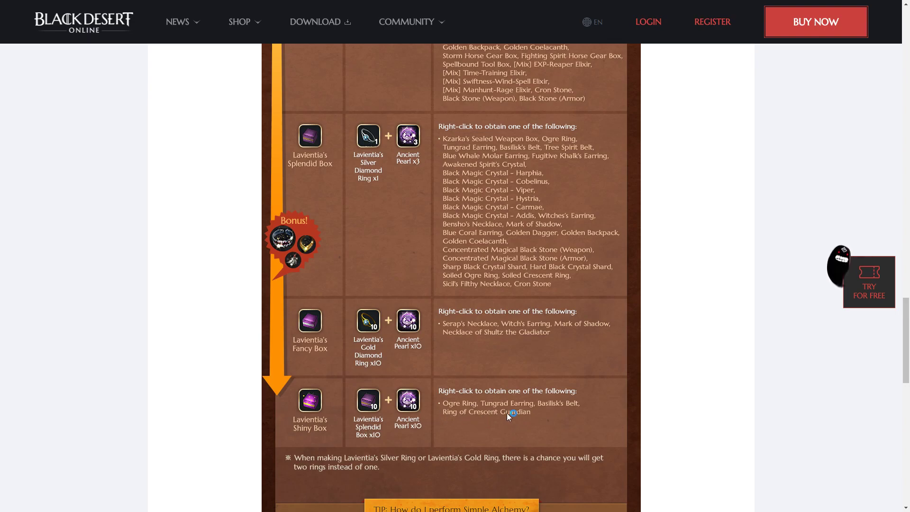
mouse_move(575, 432)
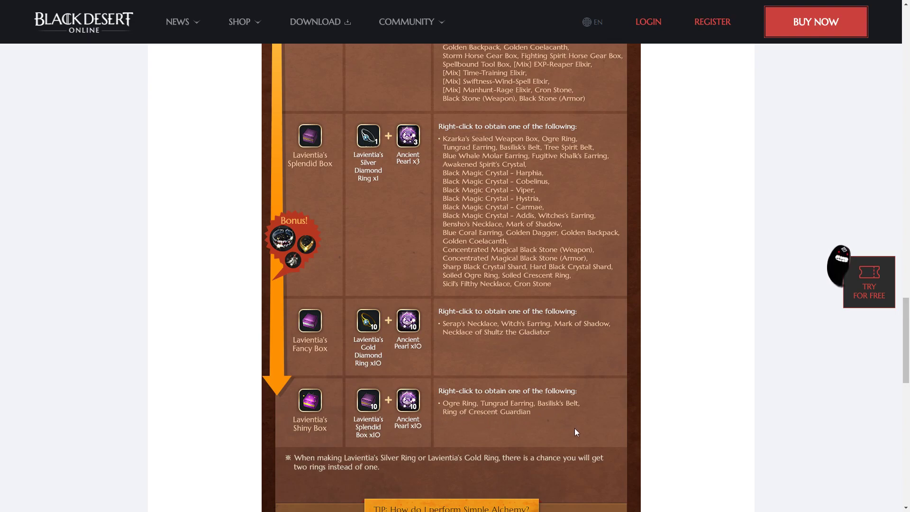
scroll(up, 3)
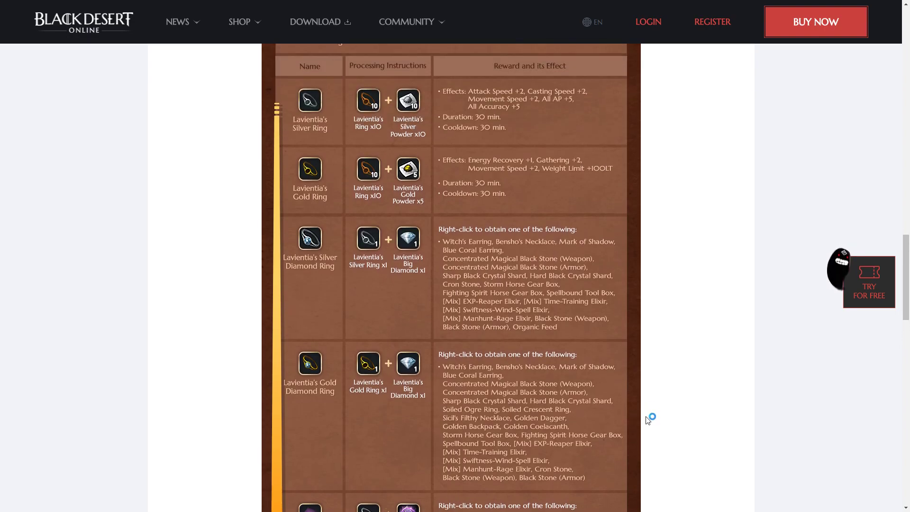
Scroll down to the Shiny Box row and the Simple Alchemy tip banner.
scroll(down, 3)
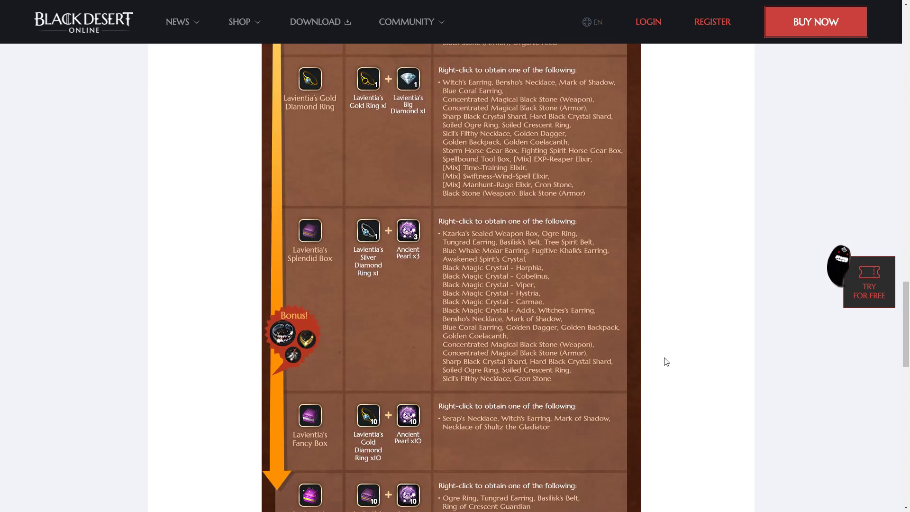
scroll(down, 3)
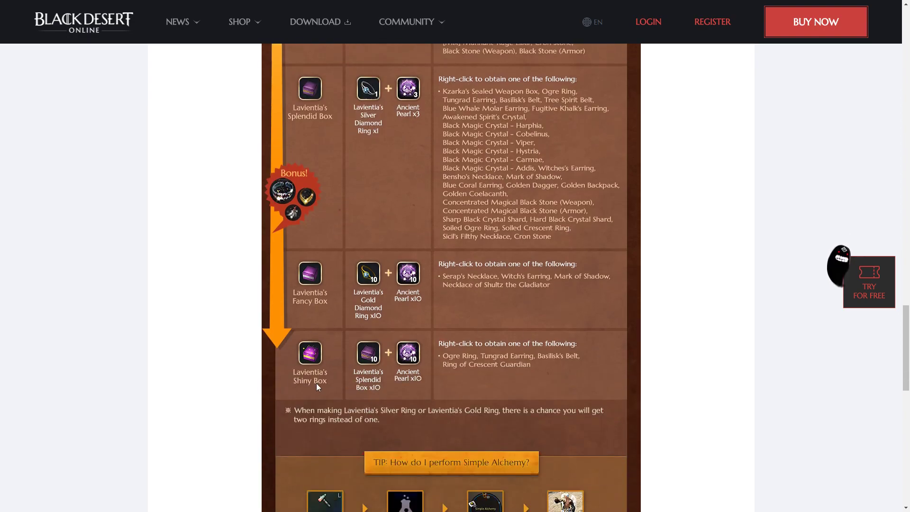
click(515, 375)
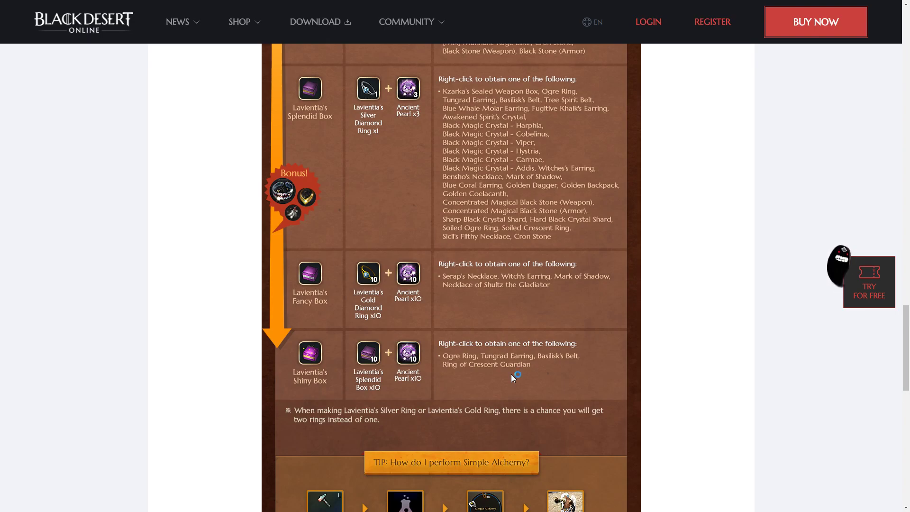
mouse_move(307, 298)
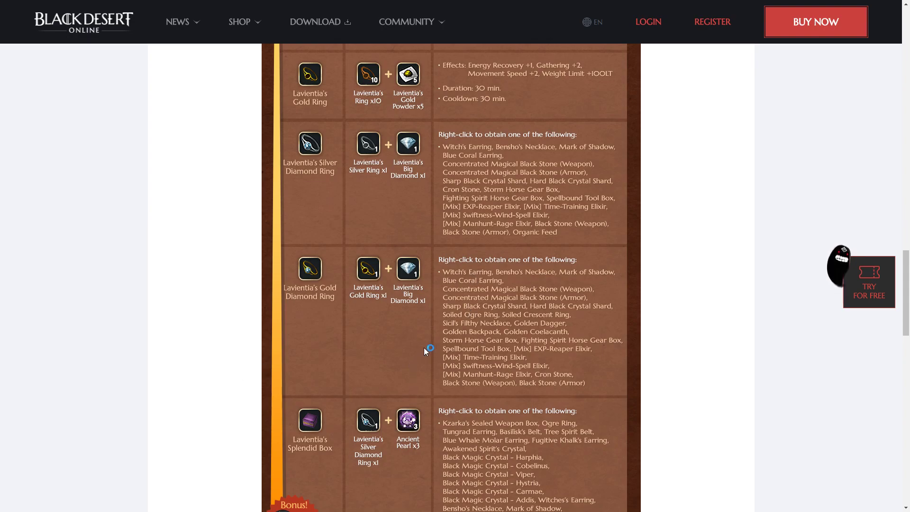
mouse_move(519, 158)
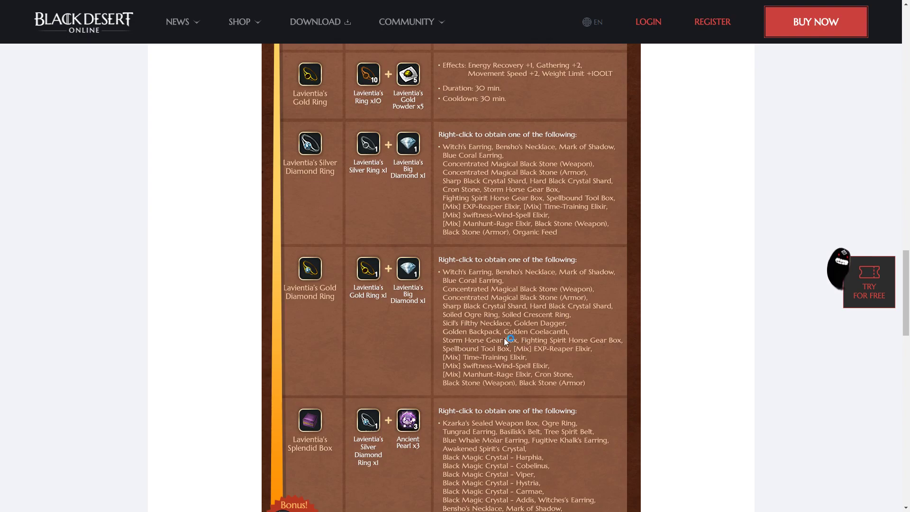
mouse_move(566, 357)
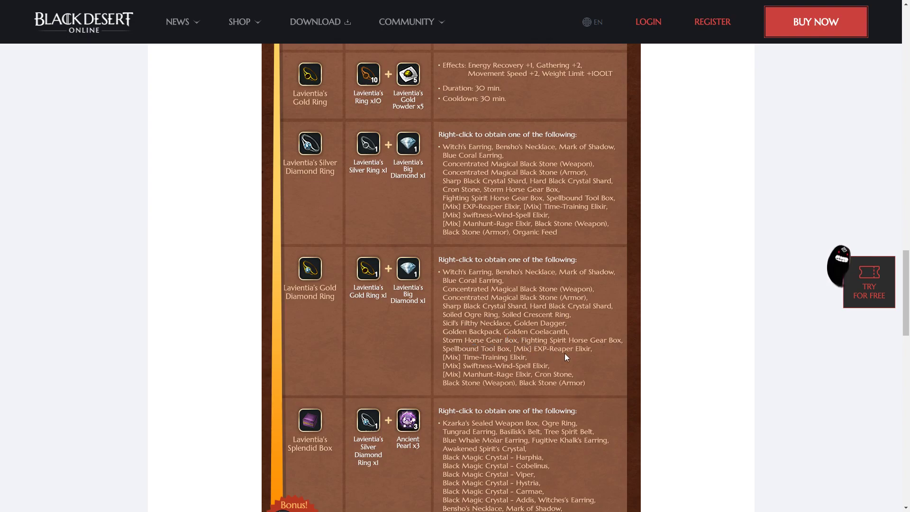
mouse_move(473, 361)
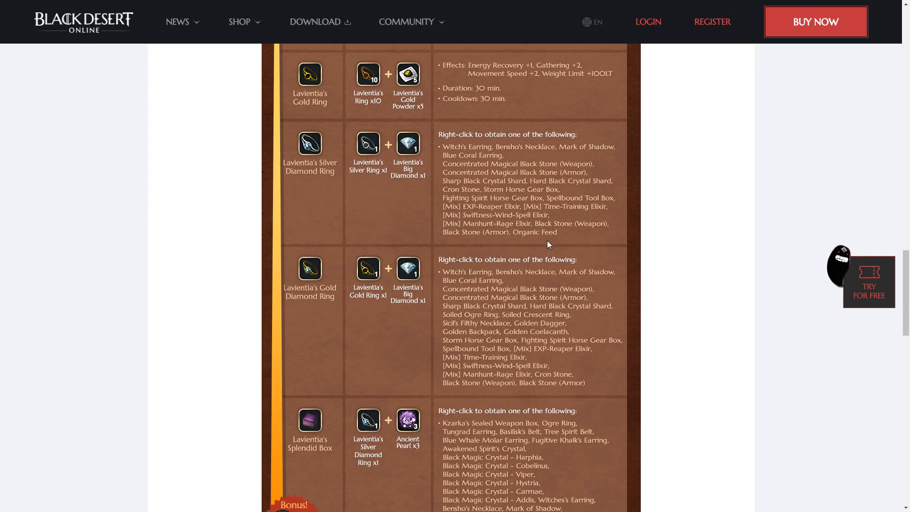
Scroll back up to the reward table header and the Processing (L) Simple Alchemy instructions.
scroll(down, 3)
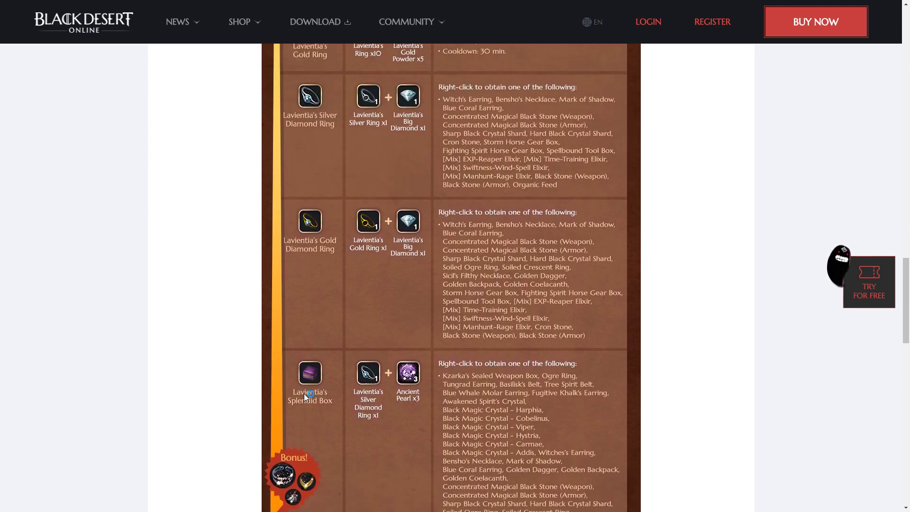
scroll(up, 3)
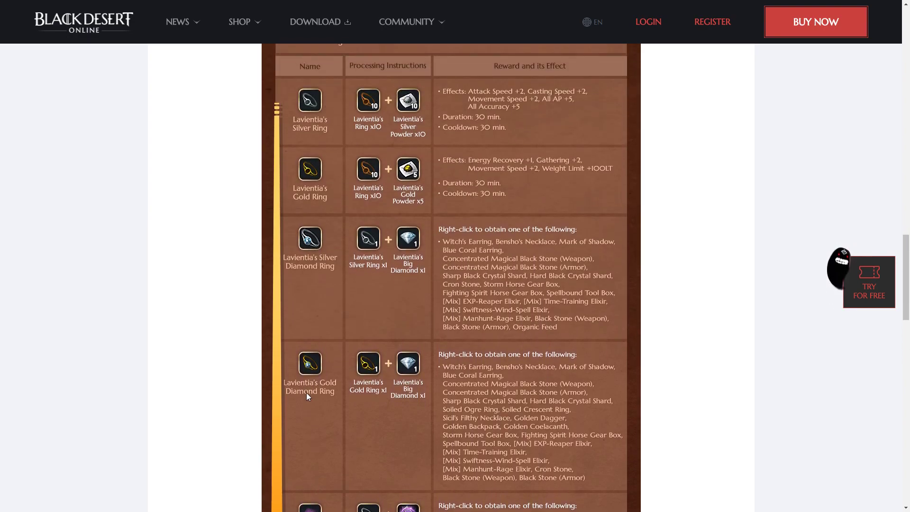
mouse_move(301, 145)
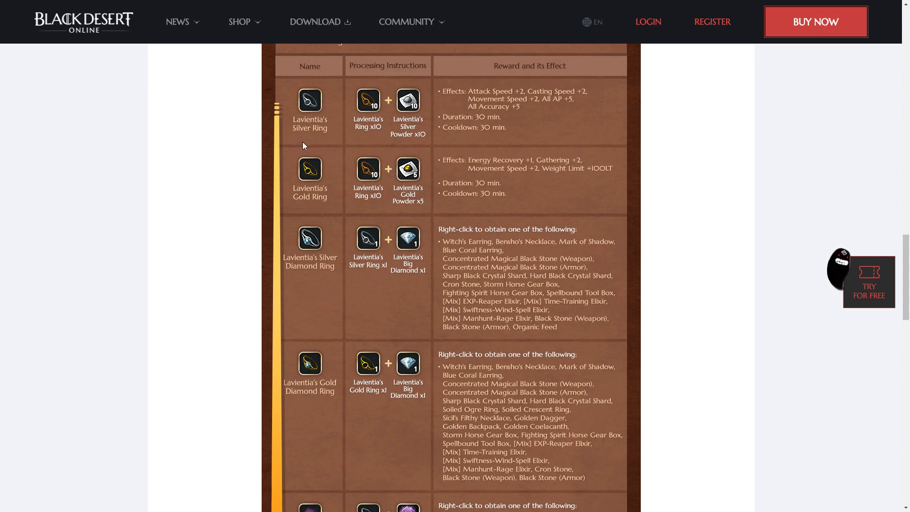
click(304, 138)
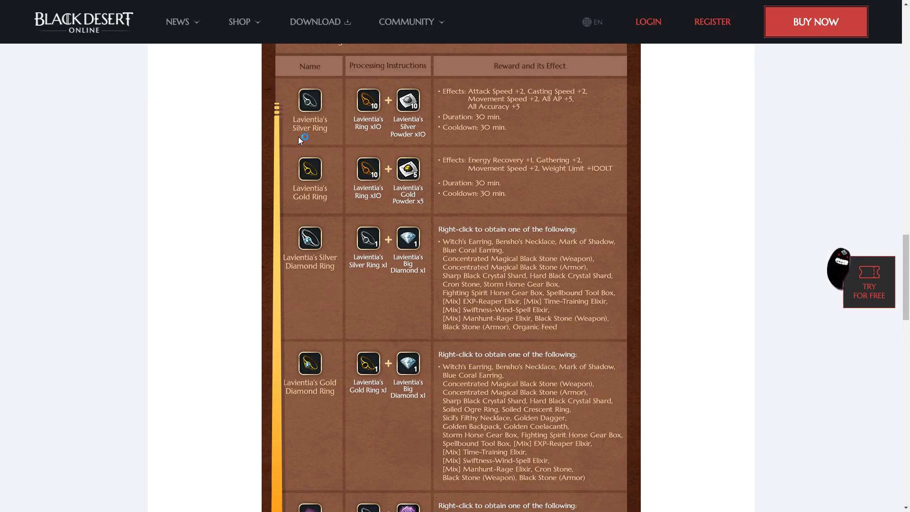
mouse_move(555, 116)
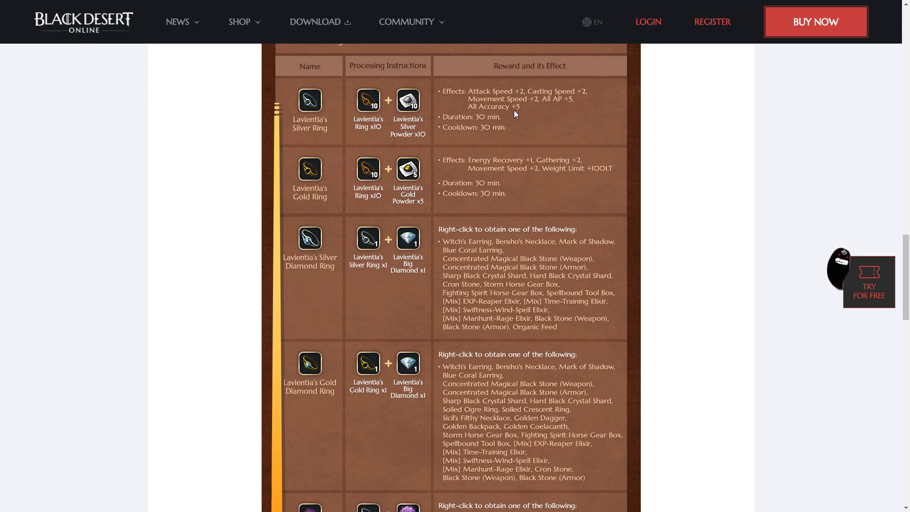
mouse_move(544, 176)
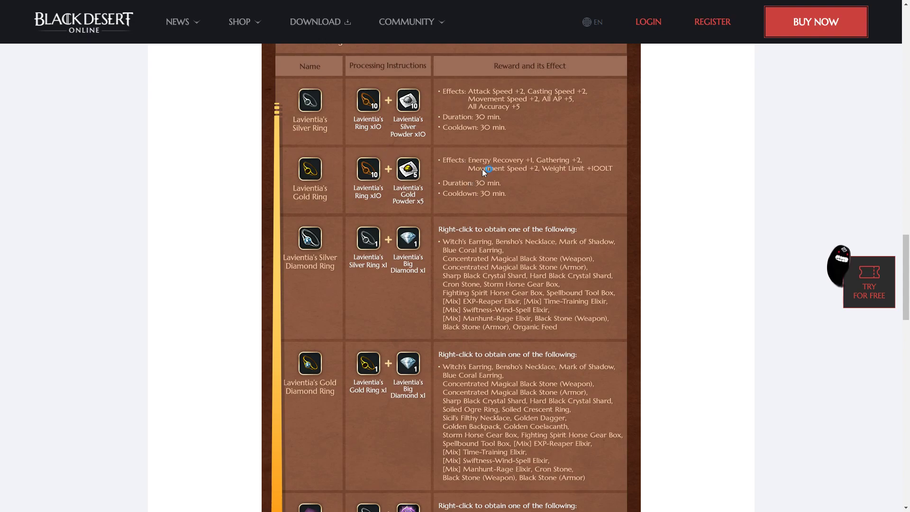
mouse_move(518, 186)
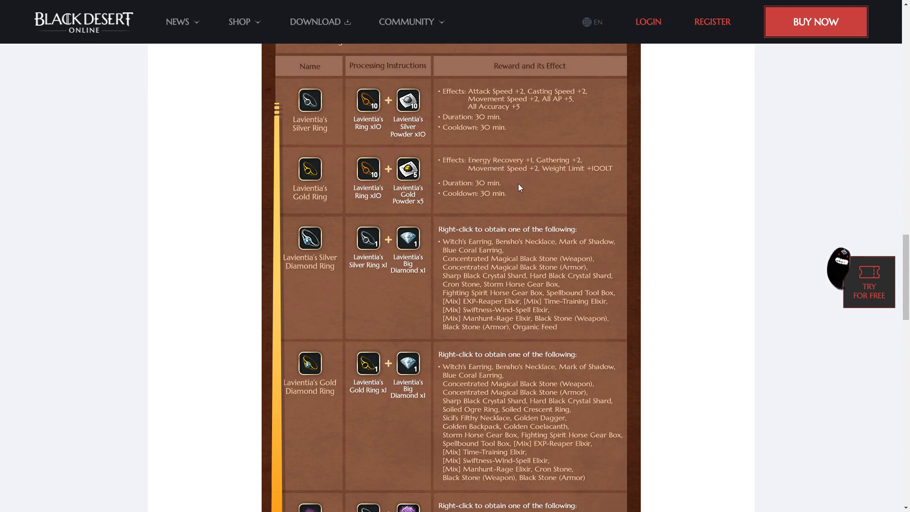
mouse_move(635, 241)
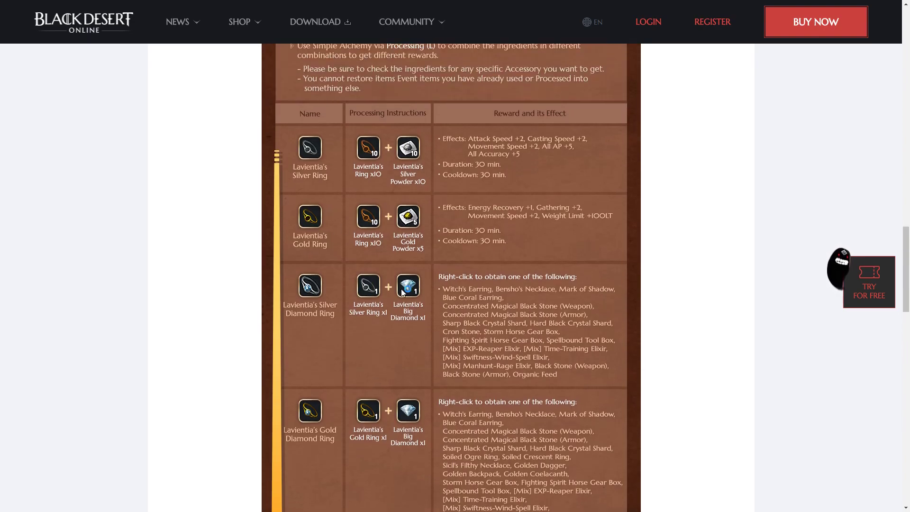
Scroll down through the Event Caution notes to the Back to List link at the page end.
scroll(down, 3)
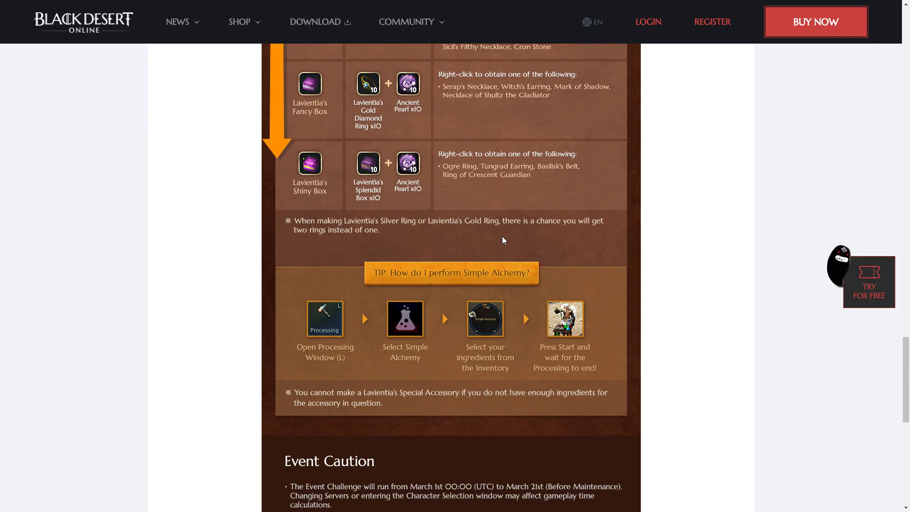
scroll(down, 3)
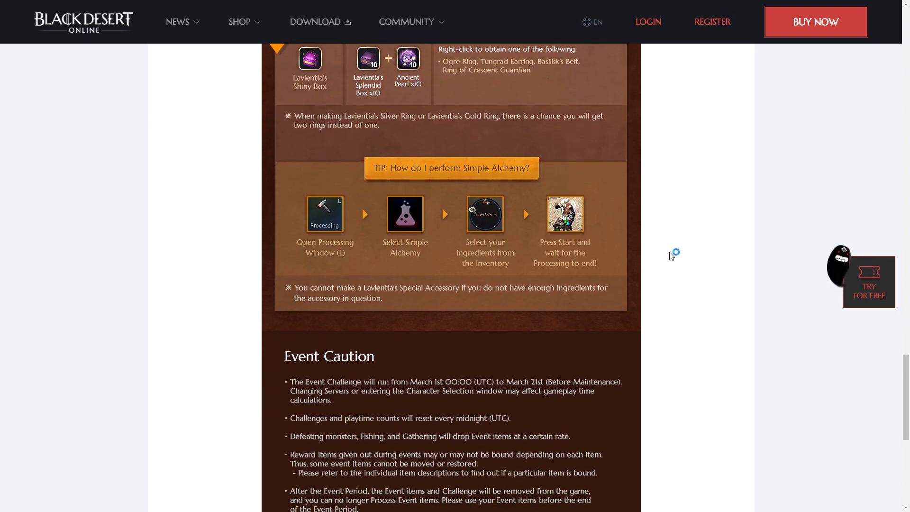
scroll(down, 3)
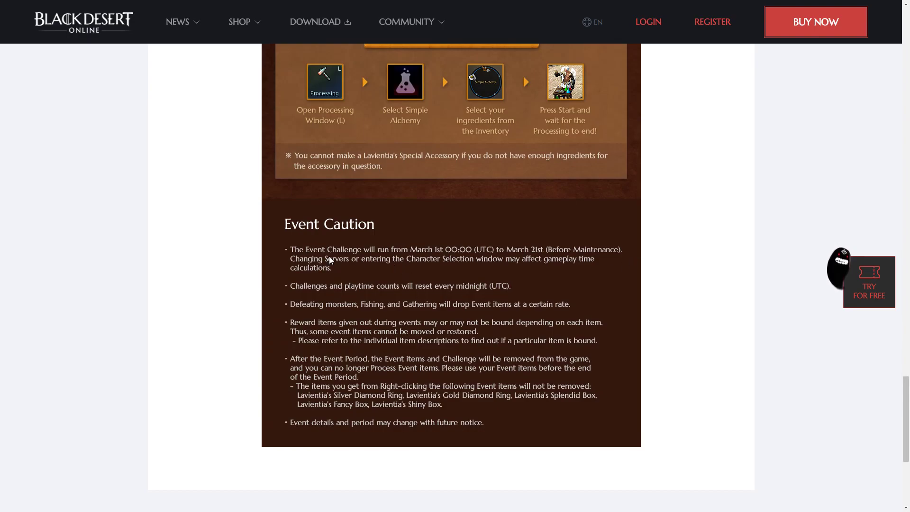
mouse_move(560, 254)
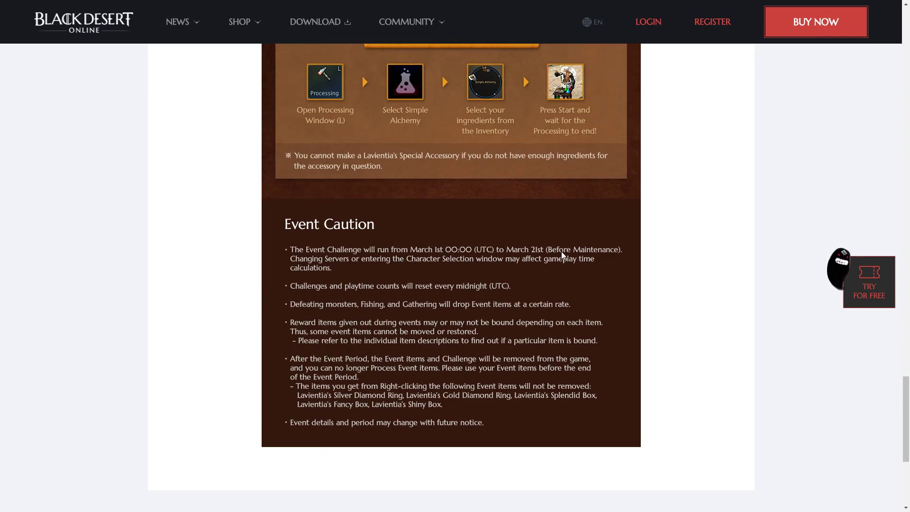
scroll(down, 3)
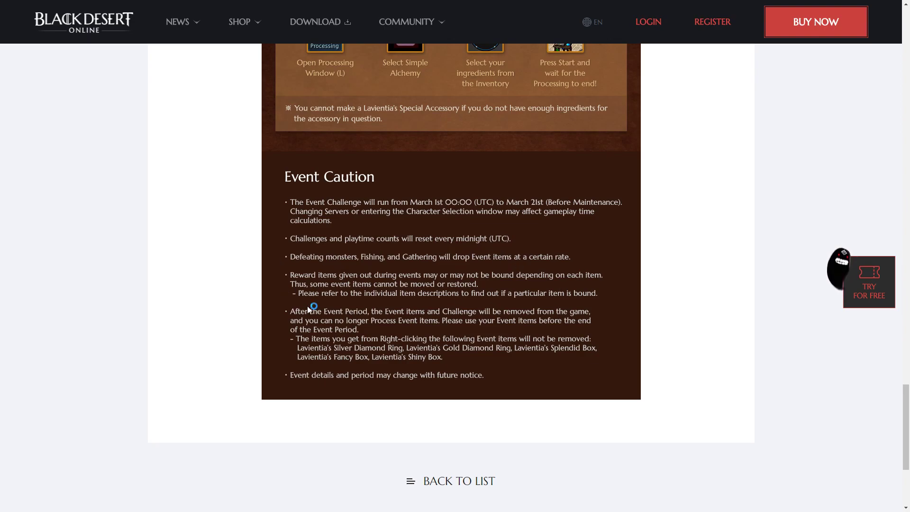
mouse_move(417, 291)
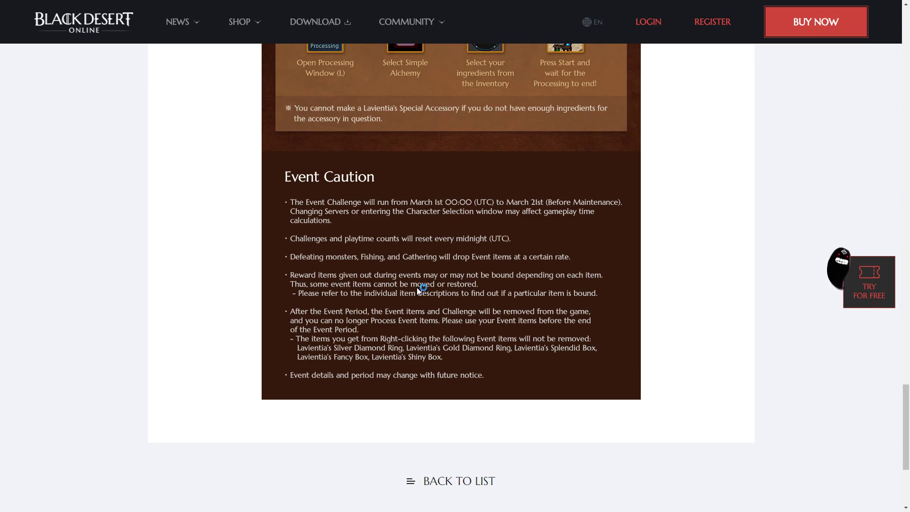
mouse_move(286, 320)
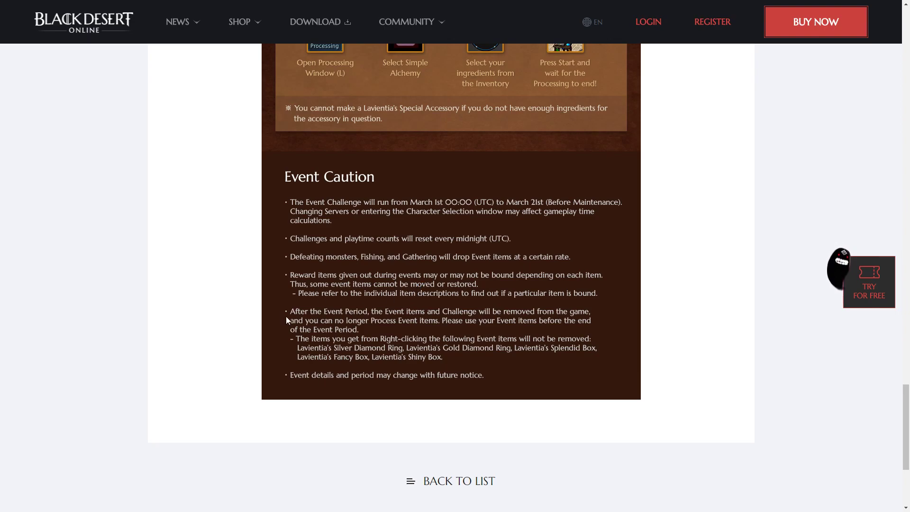
mouse_move(330, 326)
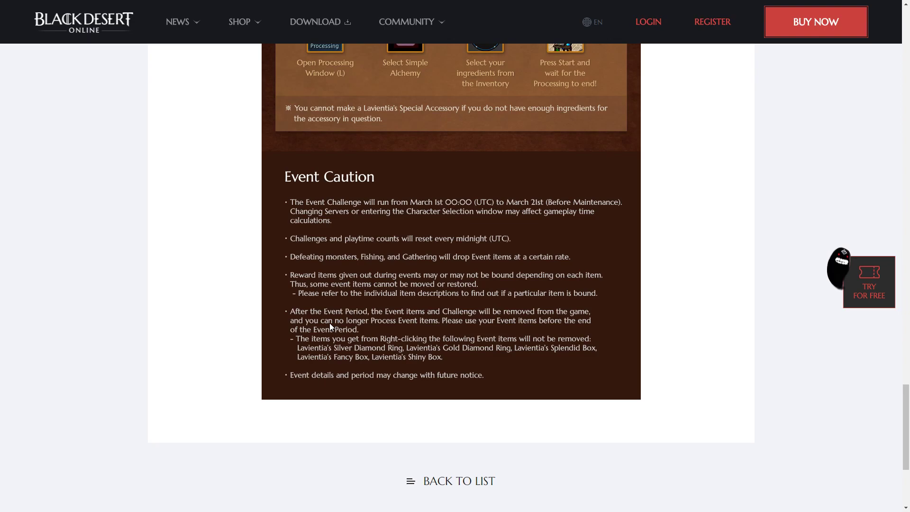
mouse_move(472, 324)
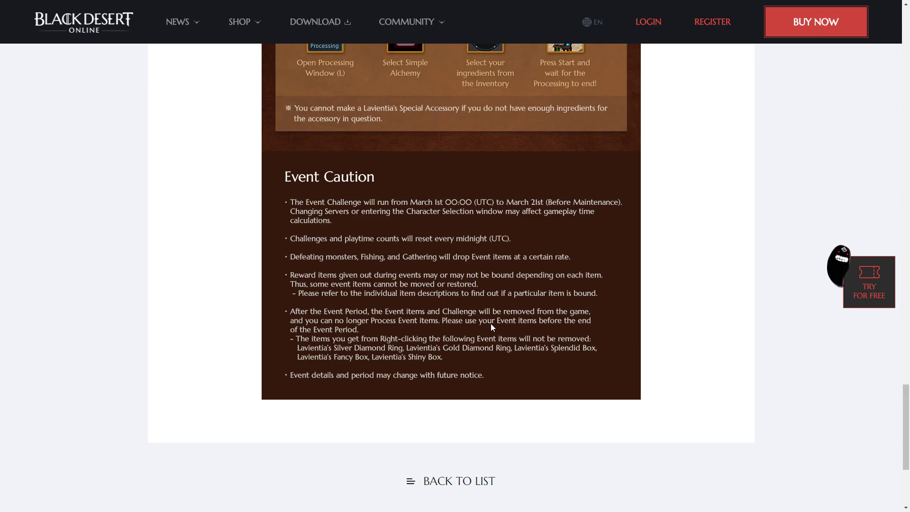
mouse_move(406, 357)
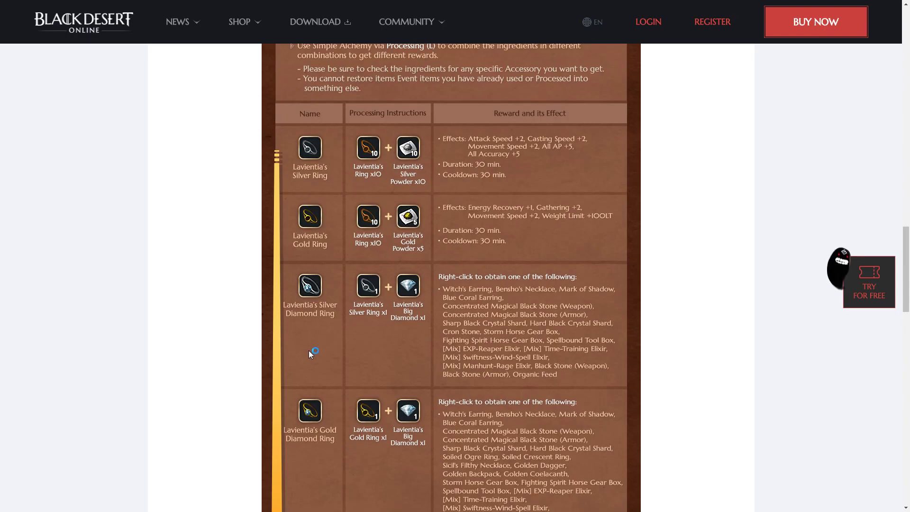
Skim the reward table down to Event Caution and back toward the How to Obtain Event Reward heading.
scroll(down, 3)
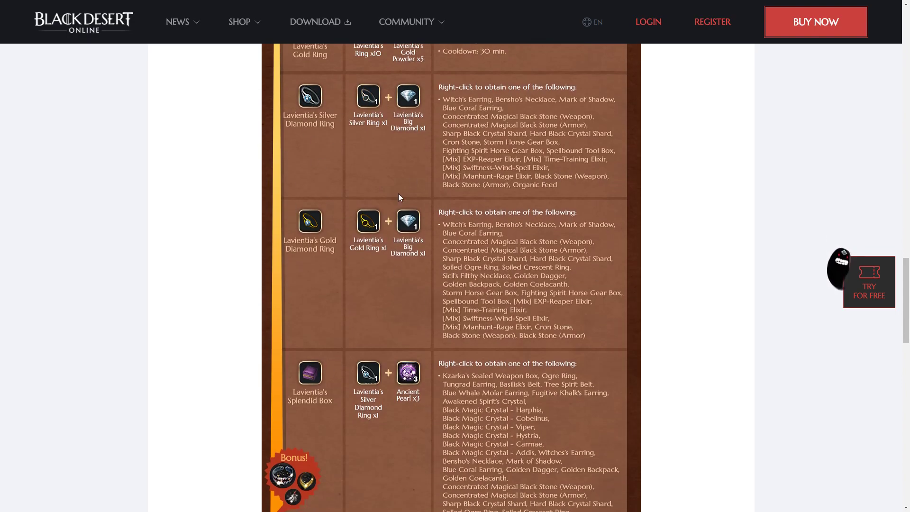
scroll(down, 3)
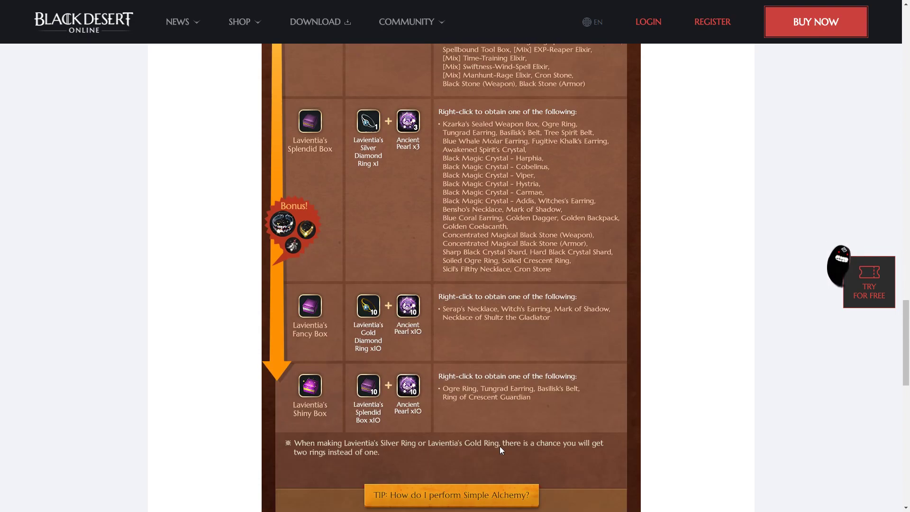
scroll(down, 3)
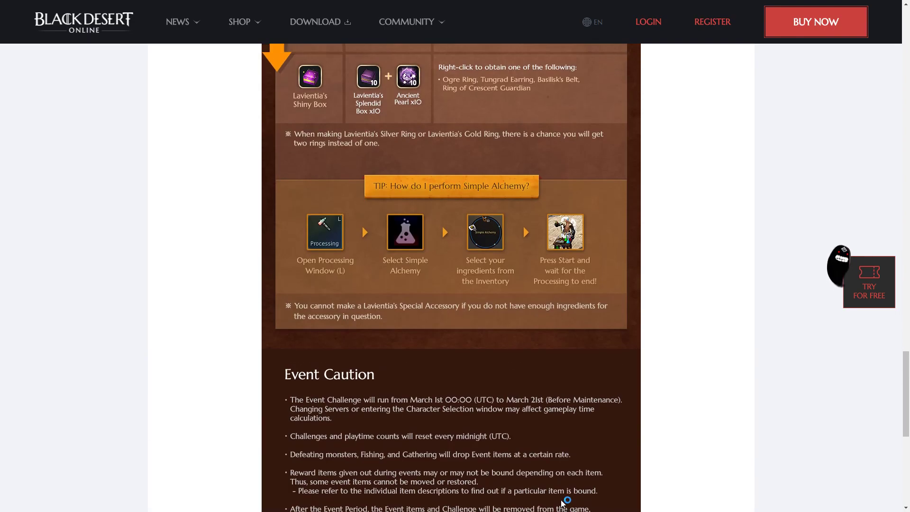
scroll(up, 3)
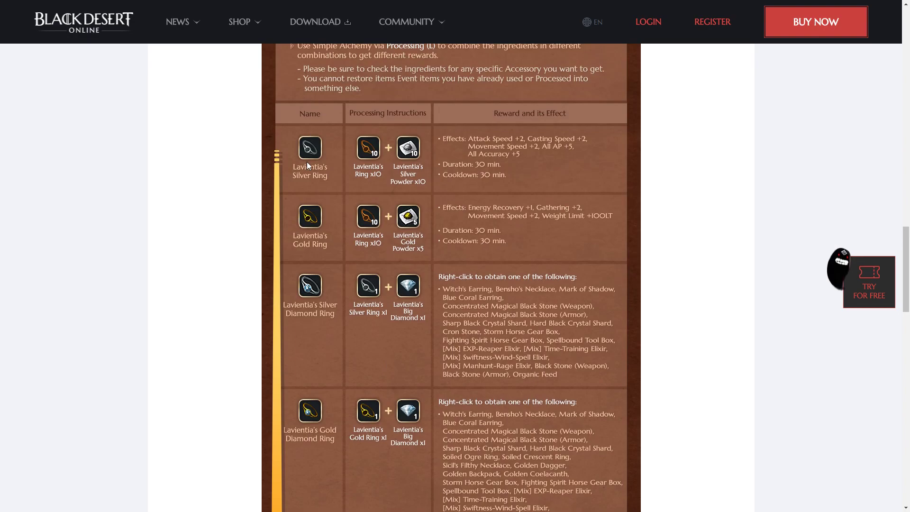
scroll(down, 3)
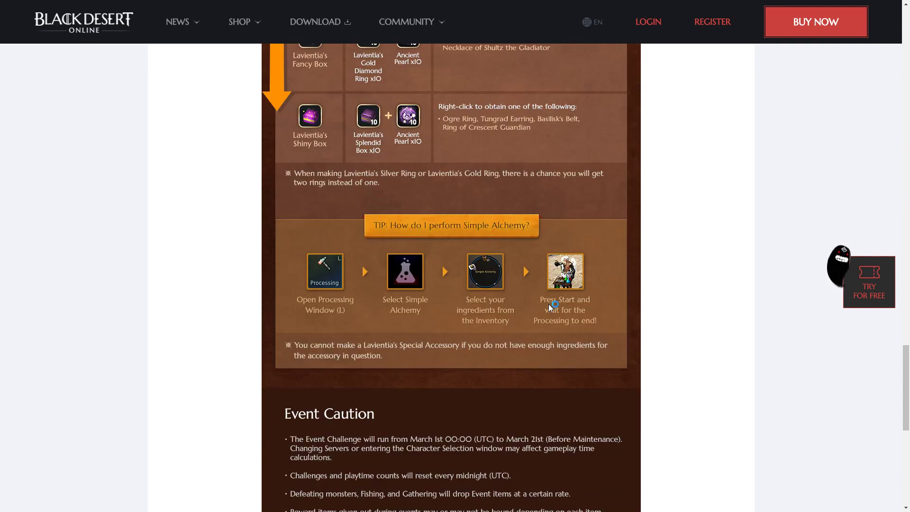
scroll(down, 3)
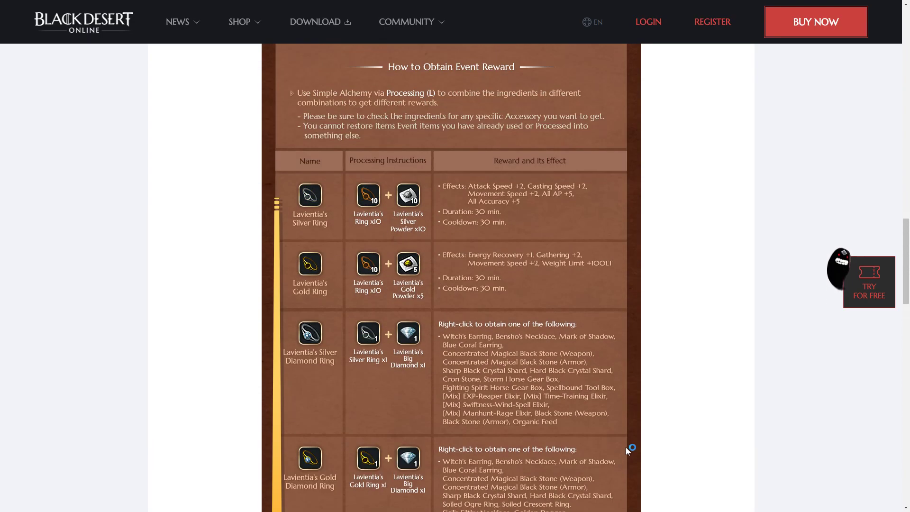
mouse_move(335, 259)
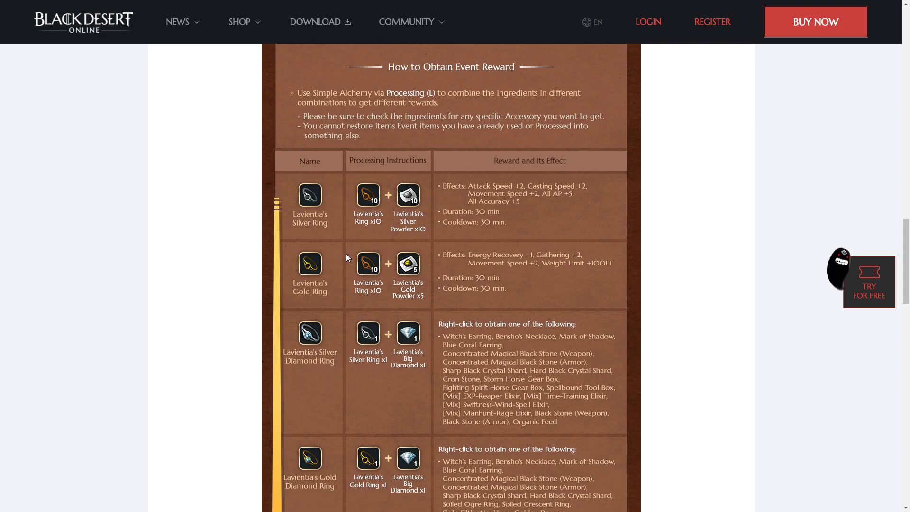
scroll(down, 3)
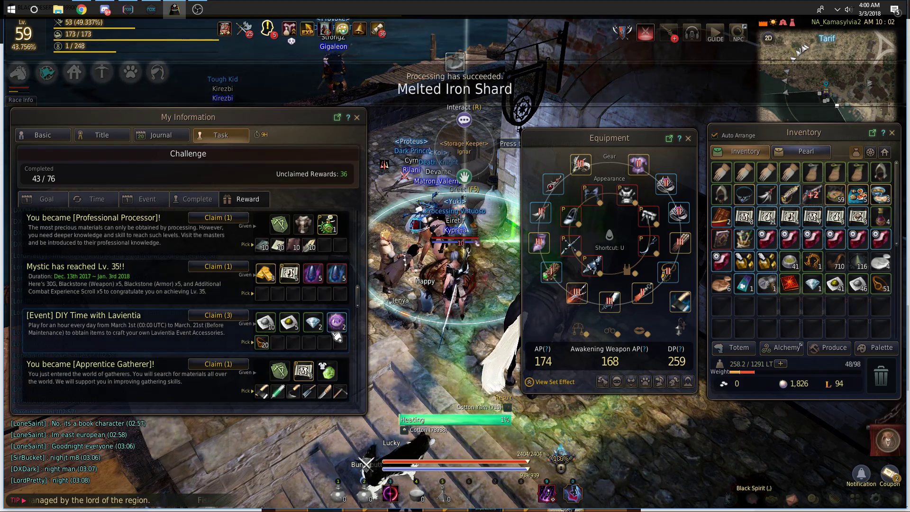
mouse_move(336, 322)
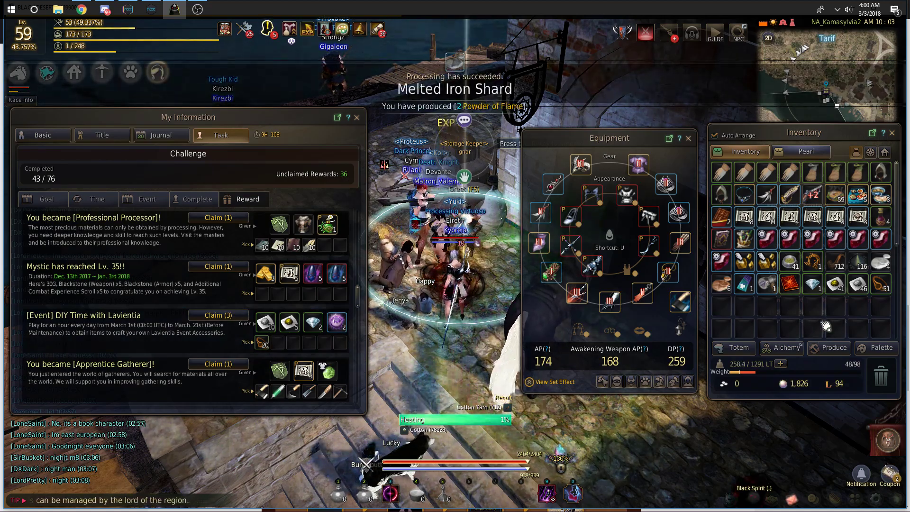
Switch to the game to check the Challenge reward for the DIY Time with Lavientia event.
key(alt+tab)
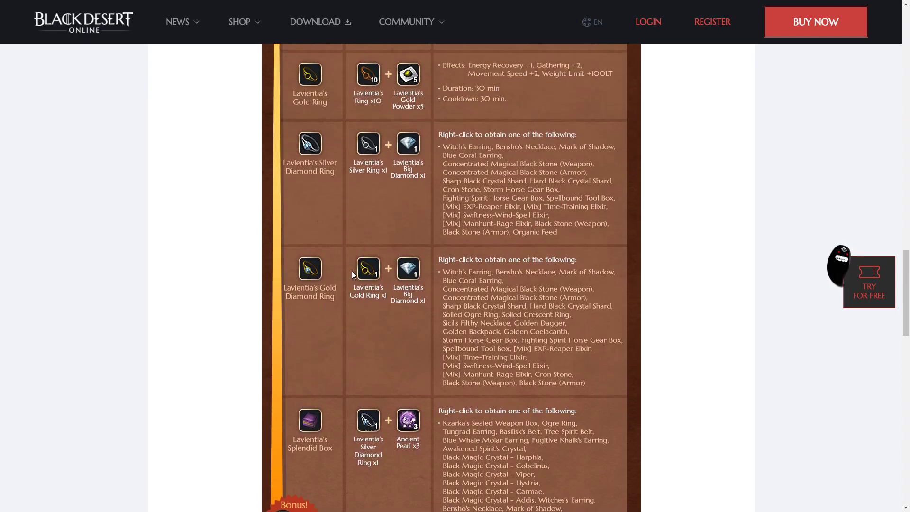
Scroll over the box and ring reward rows, then back to the Lavientia's Special Accessories banner at the top.
scroll(down, 3)
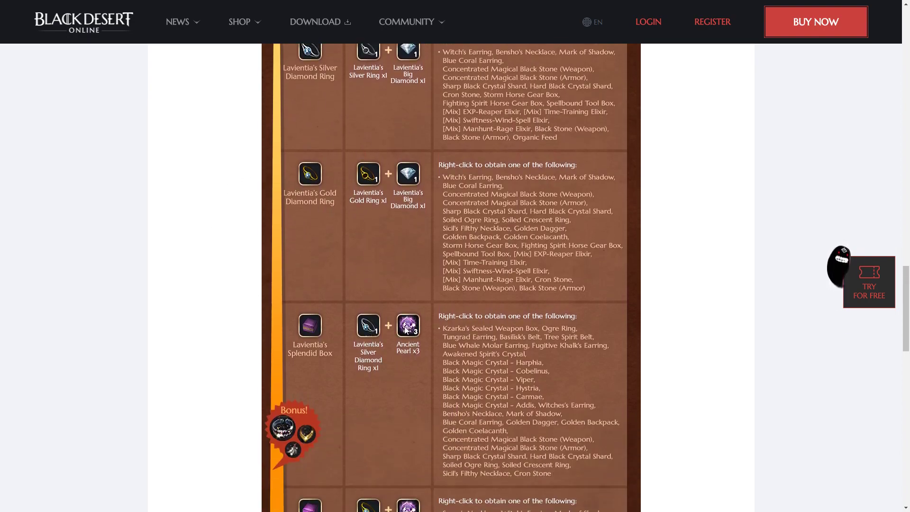
scroll(down, 3)
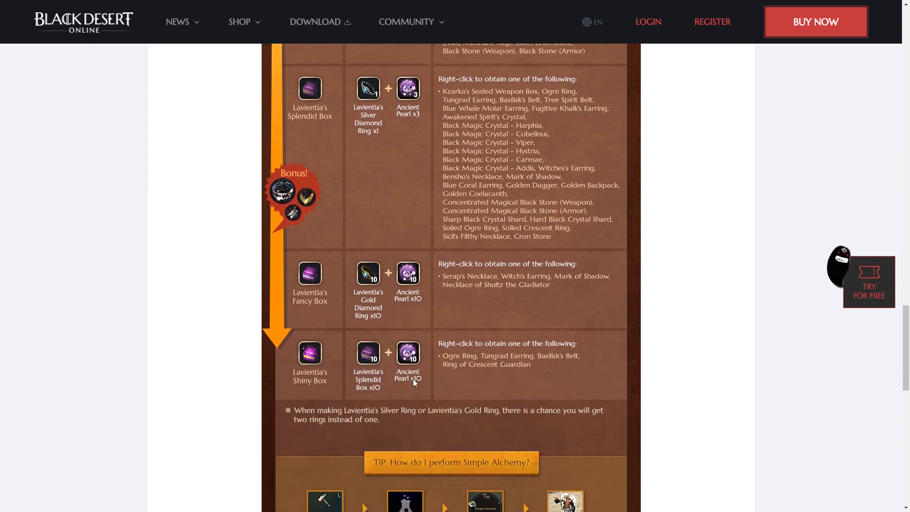
mouse_move(562, 381)
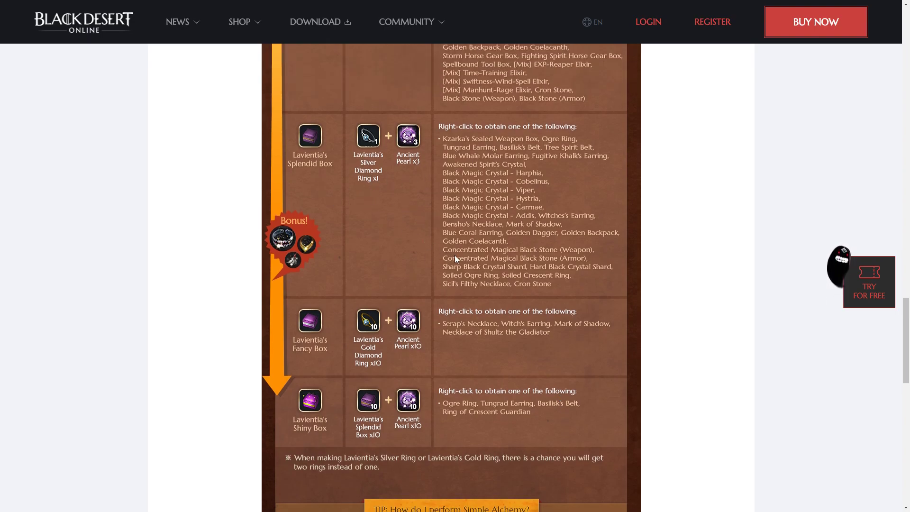
scroll(up, 3)
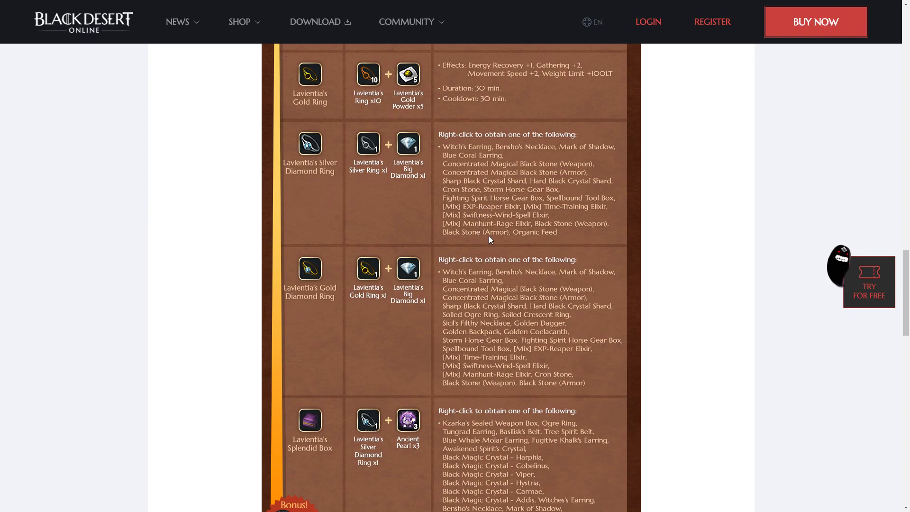
scroll(down, 3)
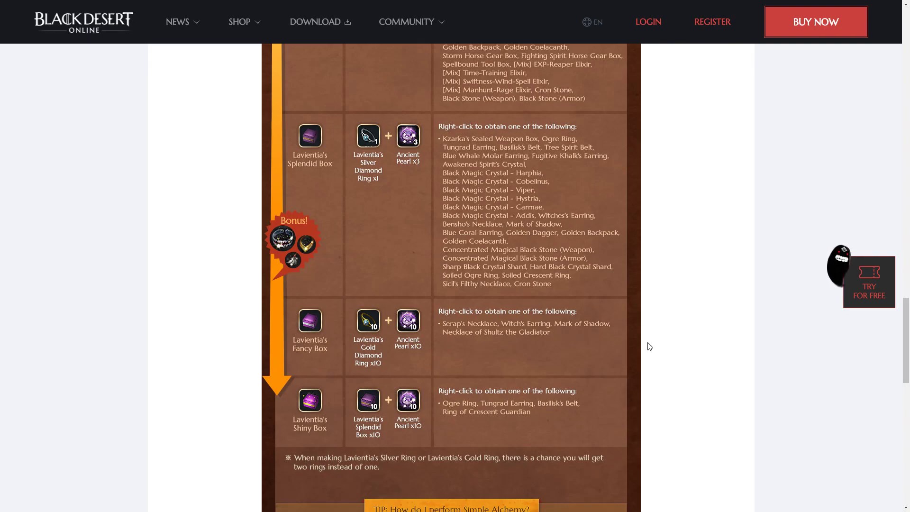
scroll(up, 3)
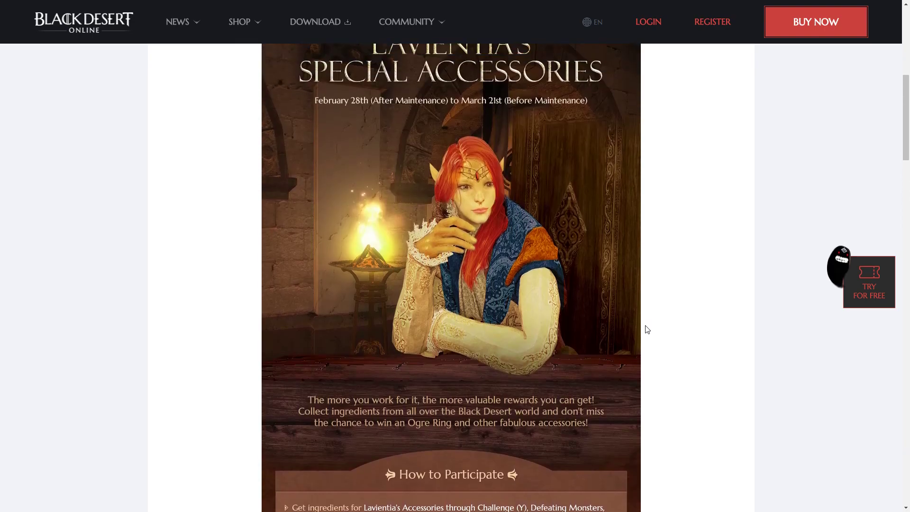